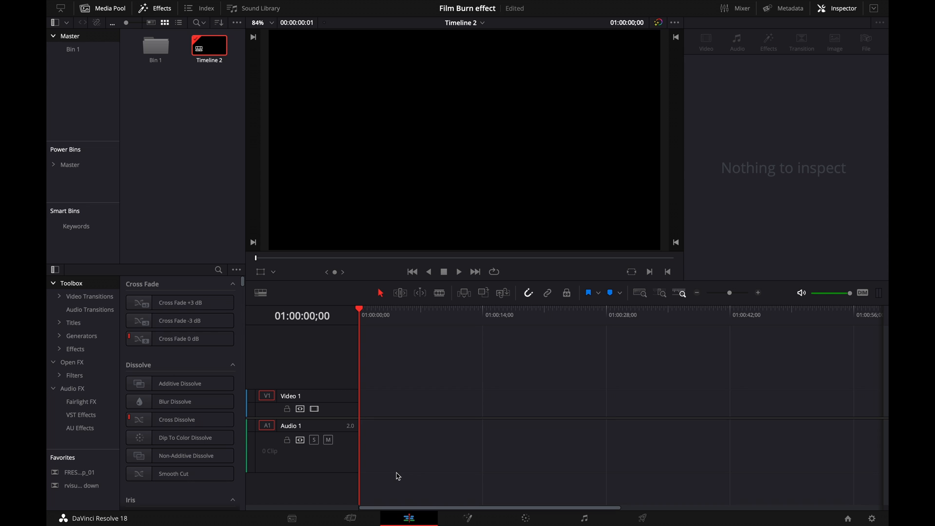
# Place the Clouds clip then the Sunset clip back to back on Video 1
pyautogui.click(350, 518)
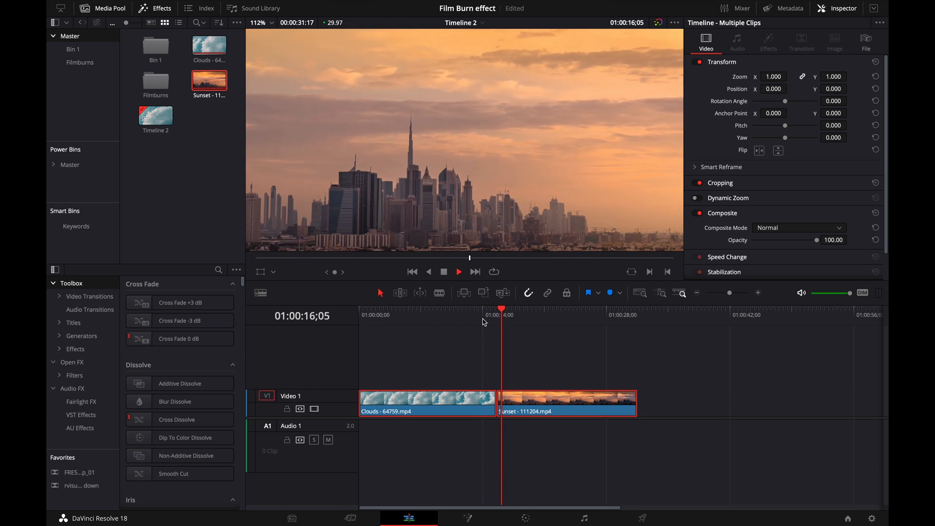
# Add filmburn 2.mov from the Filmburns bin onto Video 2 above the cut
pyautogui.click(79, 62)
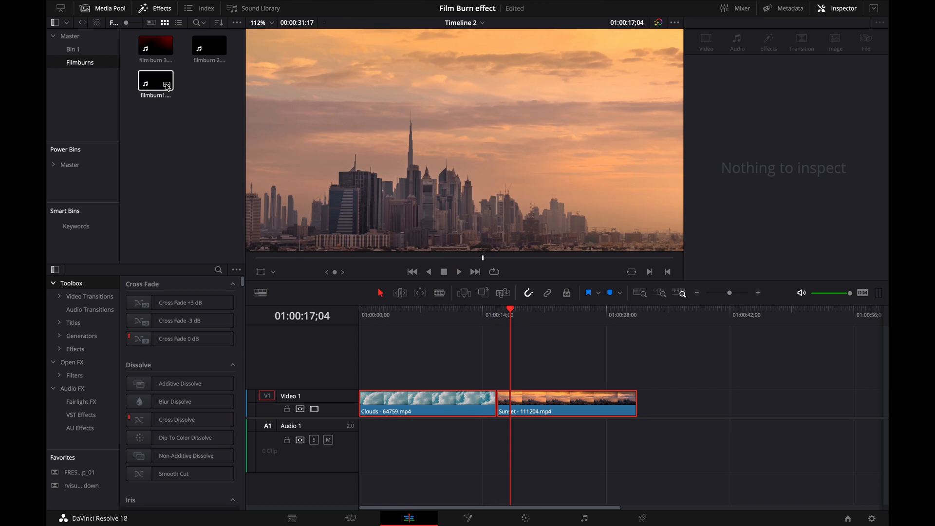
pyautogui.click(209, 47)
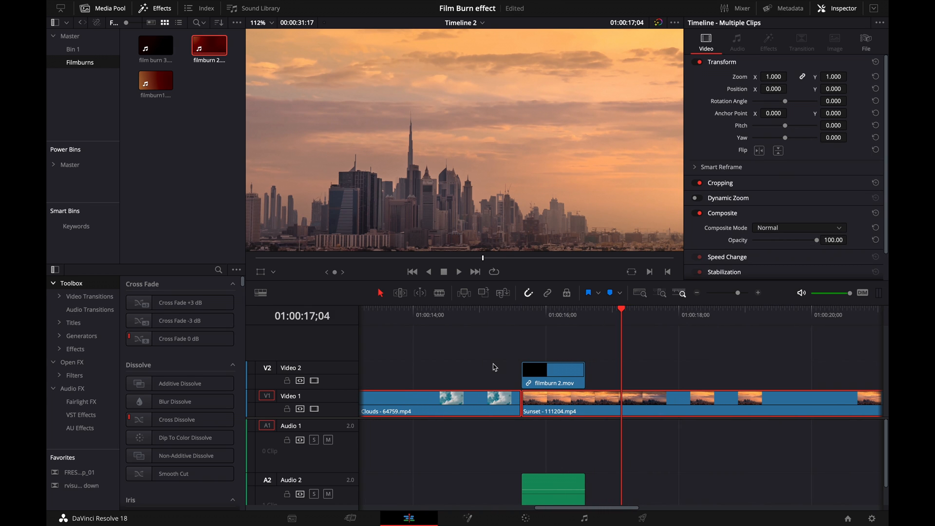
# Unlink and delete filmburn 2's audio, then shift its video over the clouds-sunset cut
pyautogui.click(585, 314)
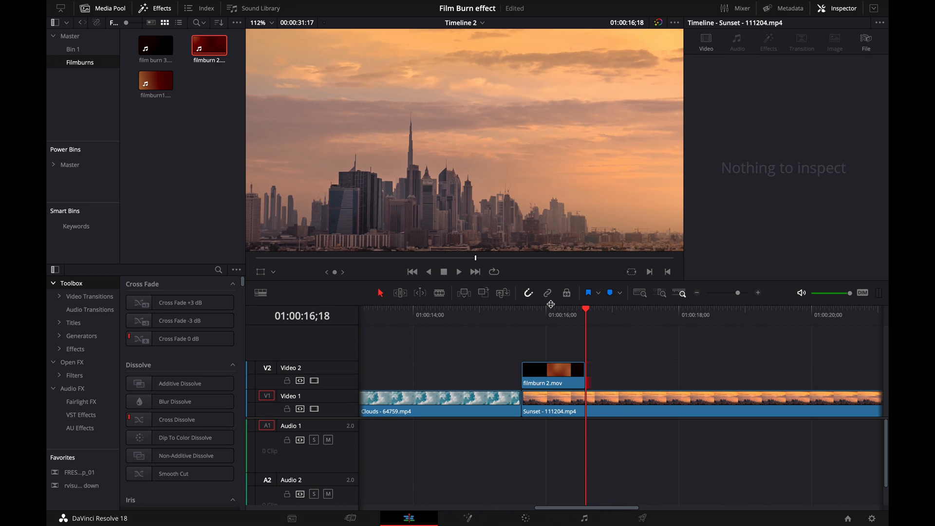
pyautogui.moveTo(547, 354)
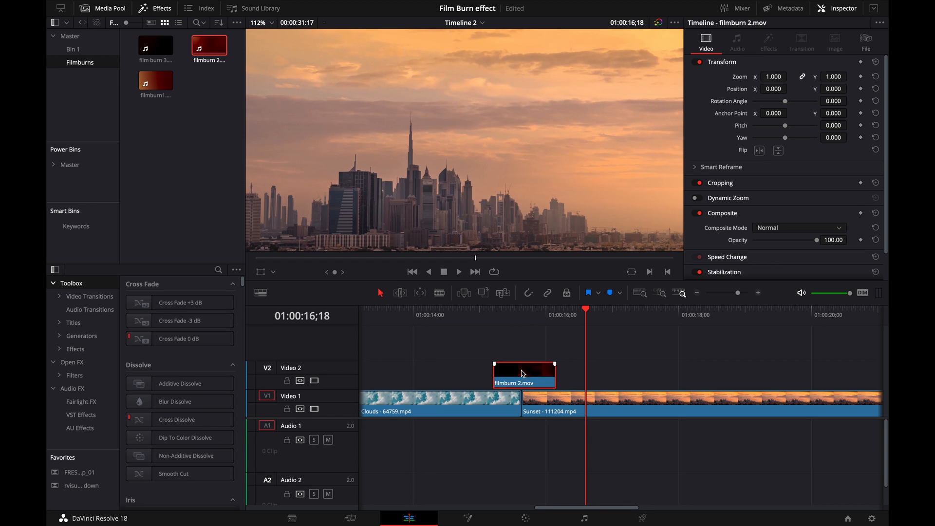
pyautogui.click(504, 314)
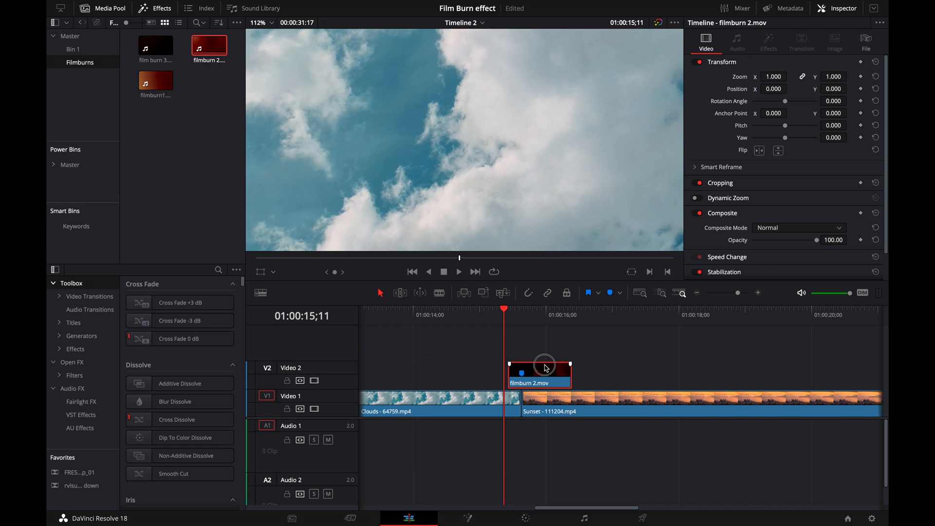
# Set filmburn 2's Inspector Composite Mode to Screen
pyautogui.scroll(-3)
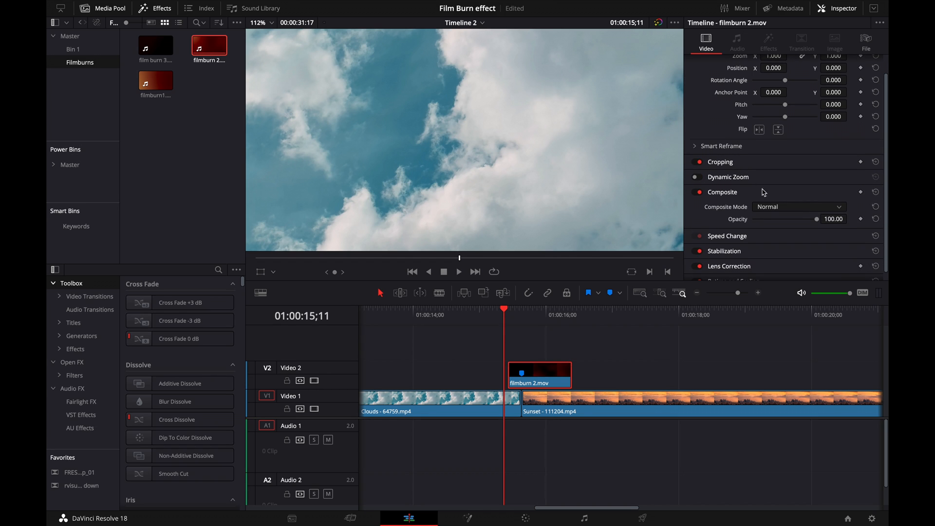
pyautogui.click(797, 207)
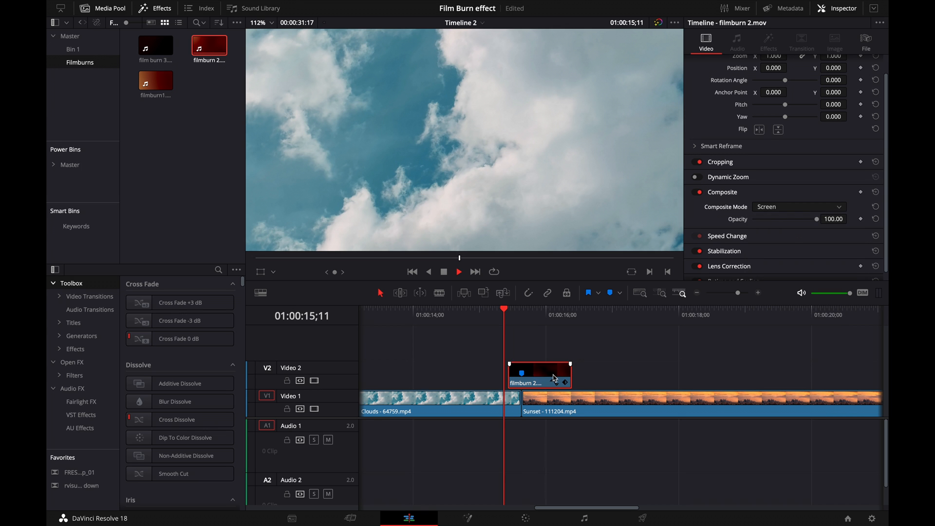
pyautogui.click(505, 322)
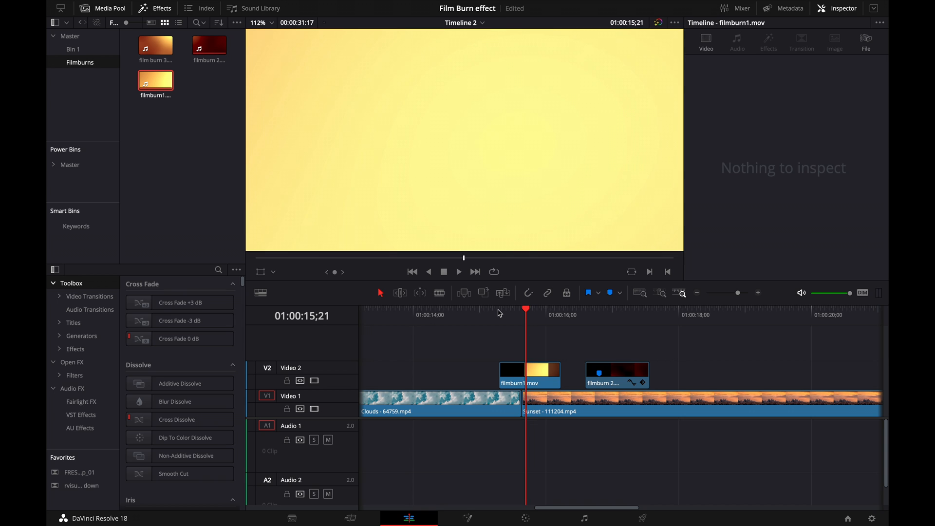
# Select the filmburn1 clip on Video 2 and set its Composite Mode to Screen
pyautogui.click(528, 374)
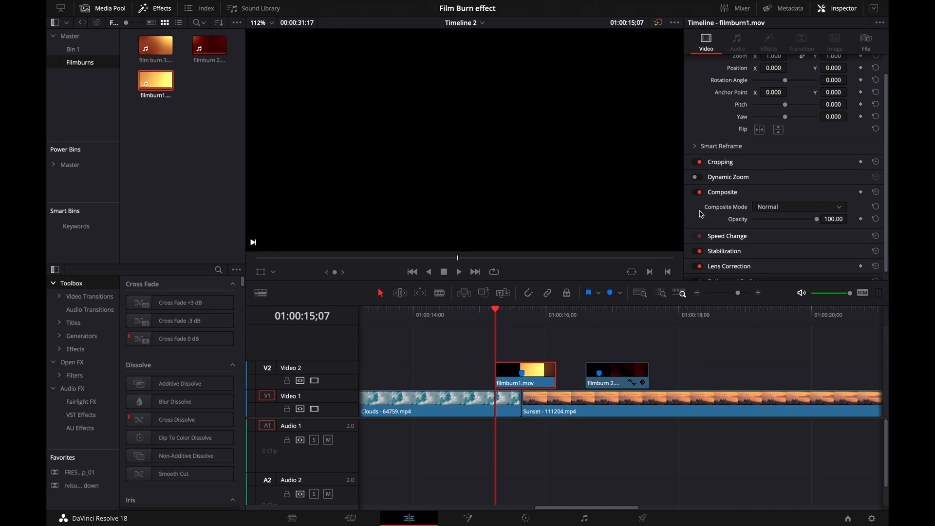
pyautogui.click(797, 207)
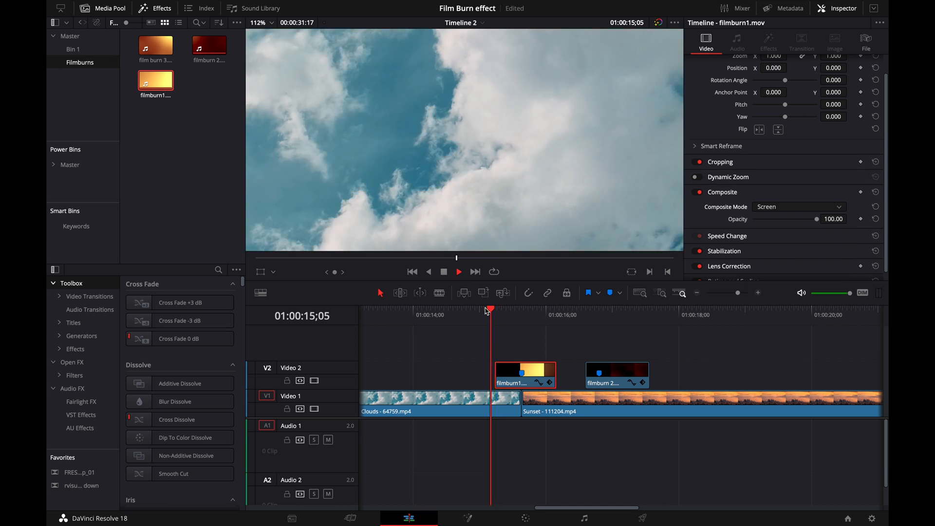